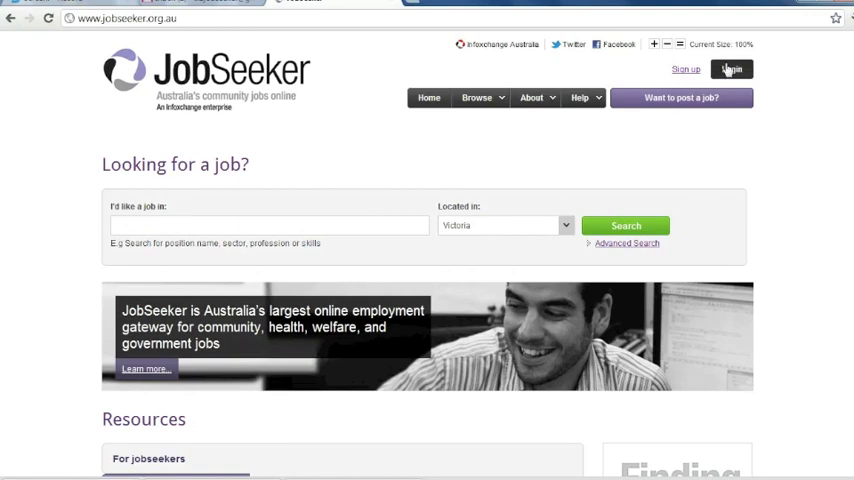
# - Sign in to the JobSeeker account with its username and password from the Login page
pyautogui.click(732, 68)
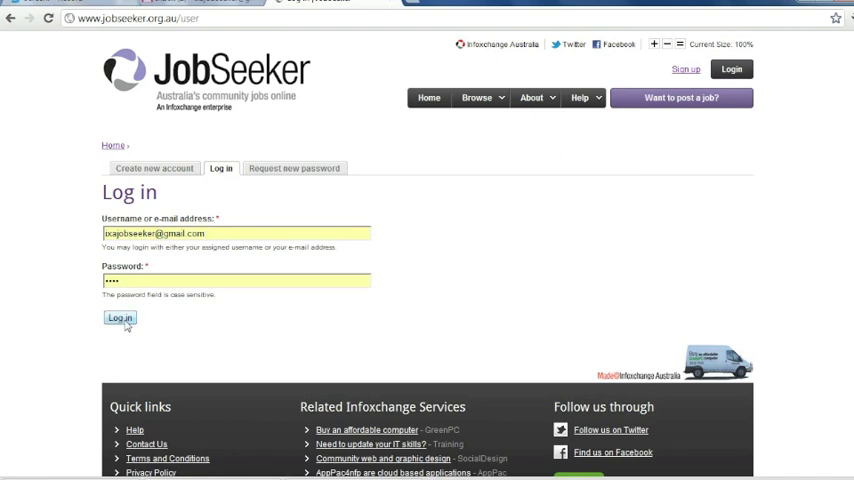
pyautogui.click(120, 318)
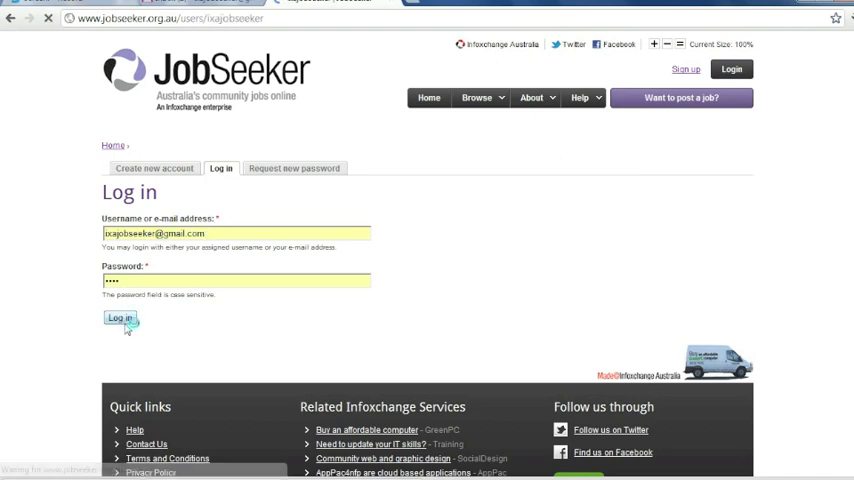
# - From My Account, view the order history listing three pending orders with invoice links
pyautogui.click(120, 318)
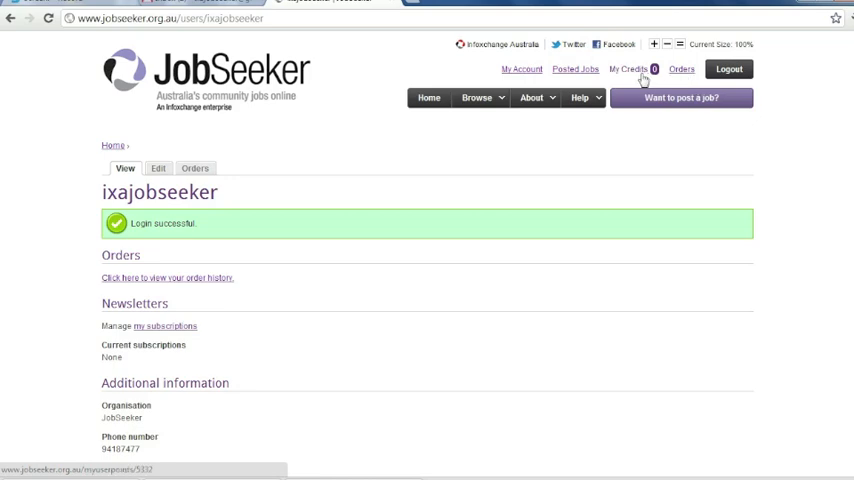
pyautogui.click(520, 68)
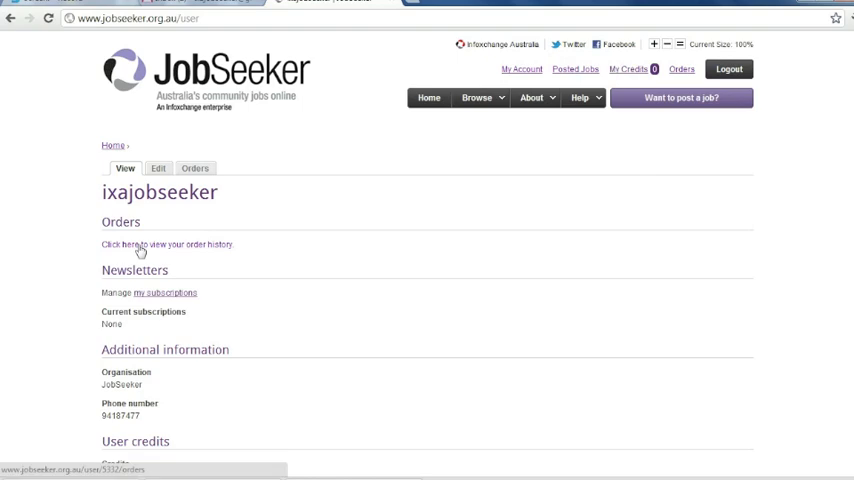
pyautogui.click(166, 244)
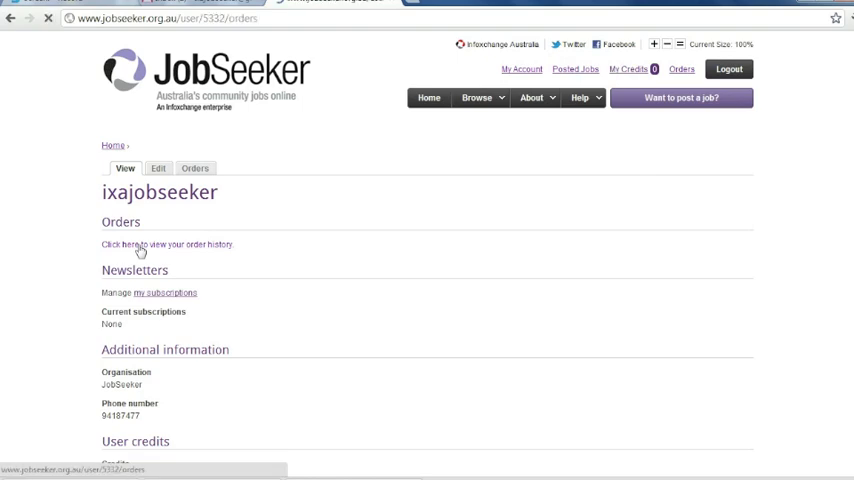
pyautogui.click(168, 244)
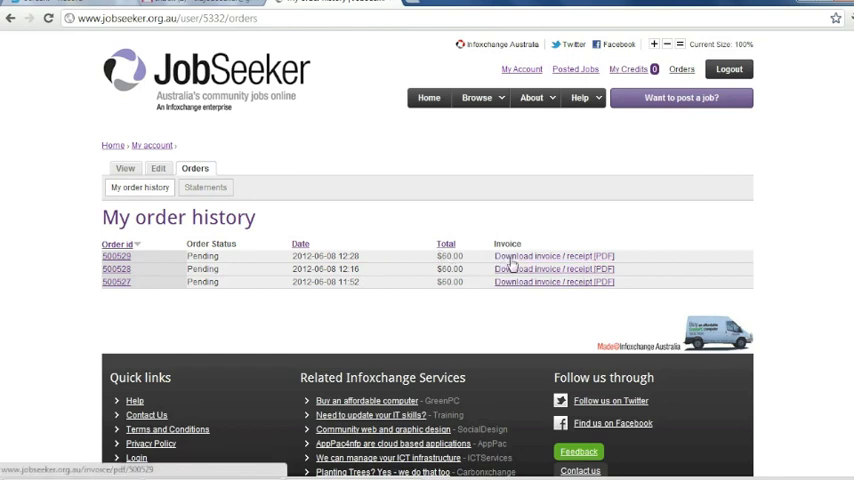
pyautogui.moveTo(200, 164)
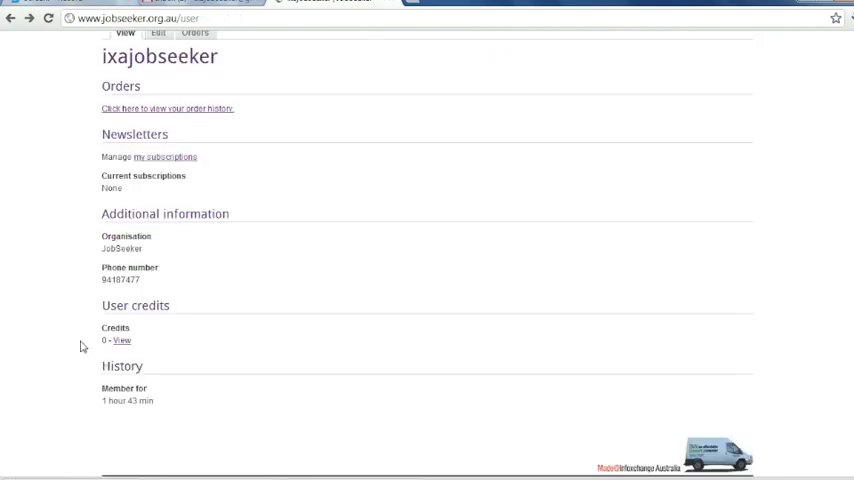
pyautogui.moveTo(98, 344)
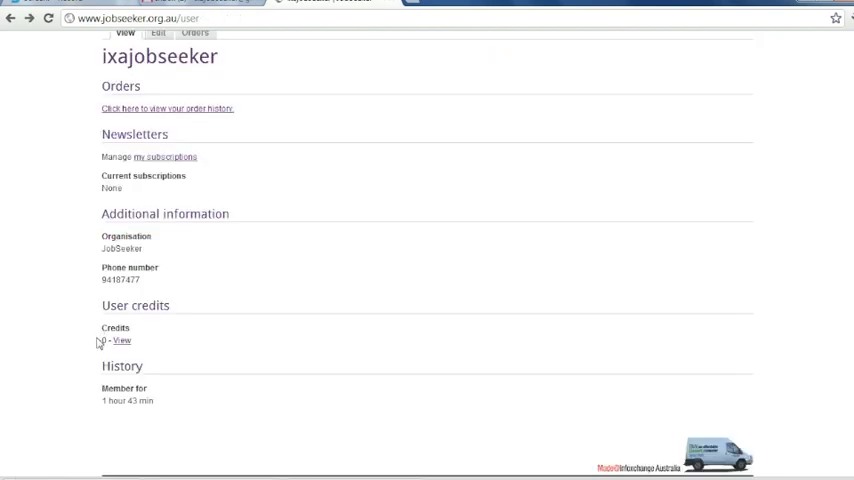
pyautogui.moveTo(92, 330)
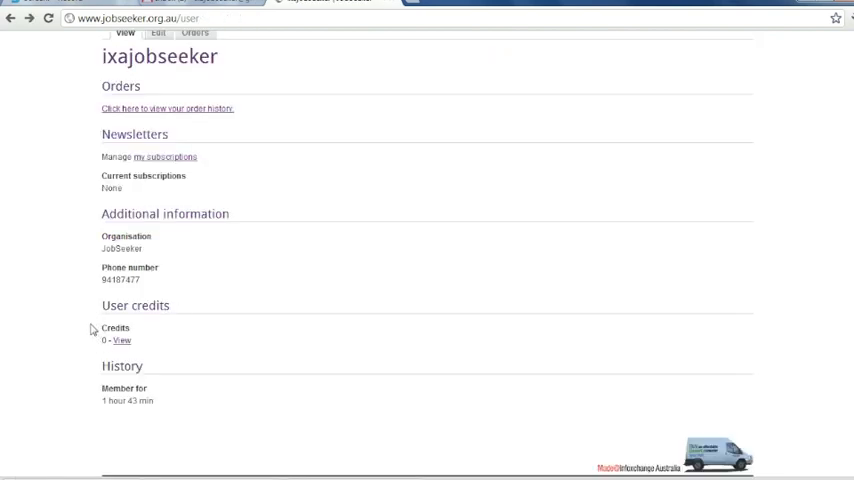
# - View the account's credits: zero approved, awaiting-moderation and net balances
pyautogui.click(120, 340)
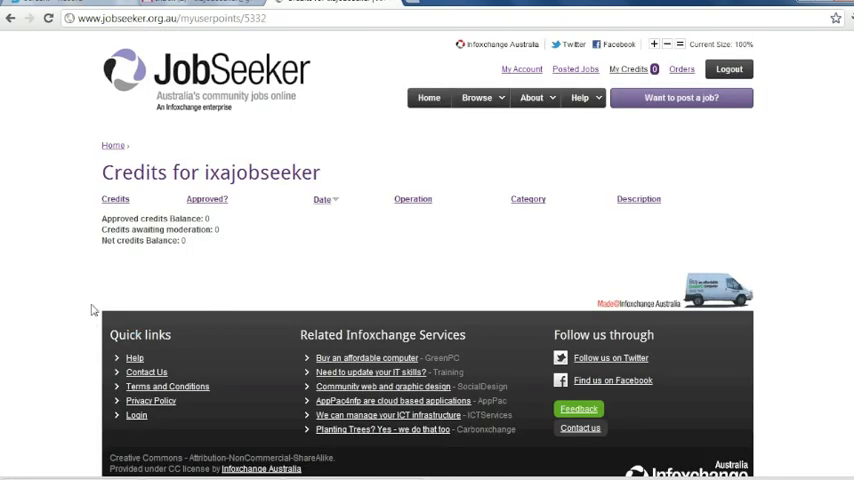
pyautogui.moveTo(234, 216)
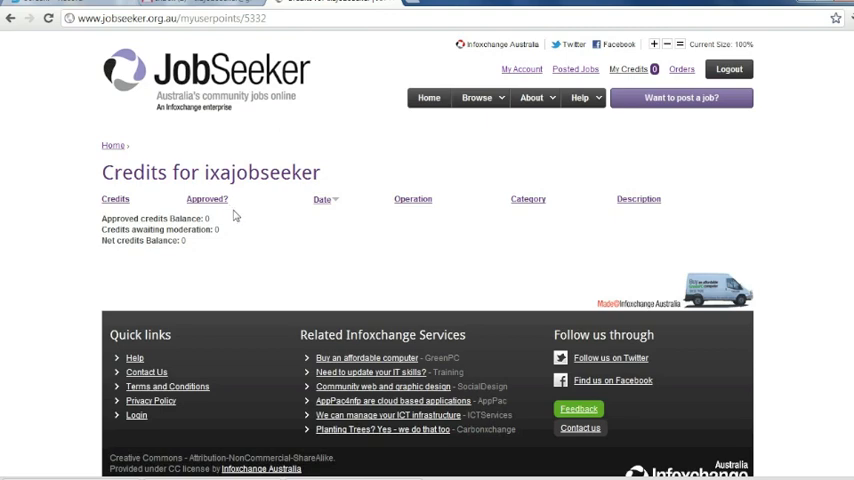
pyautogui.moveTo(234, 214)
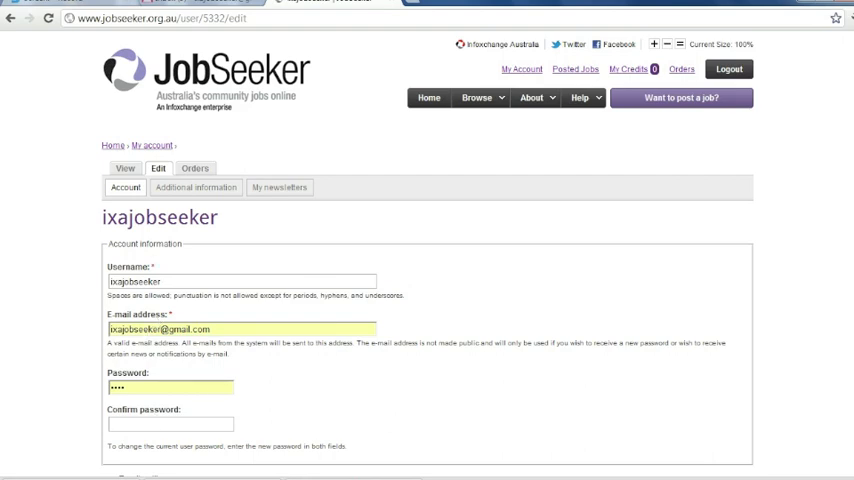
pyautogui.moveTo(434, 122)
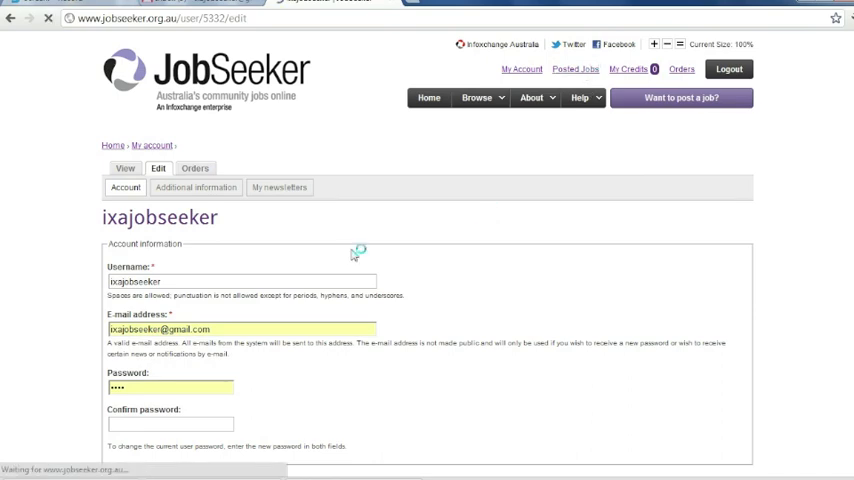
# - Show Posted Jobs, listing the single 'Test' job with its 2012 closing date
pyautogui.click(574, 68)
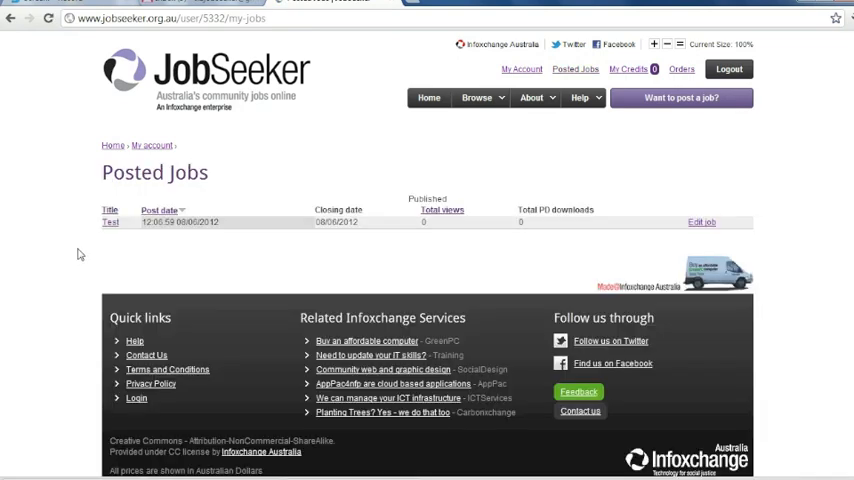
pyautogui.moveTo(112, 264)
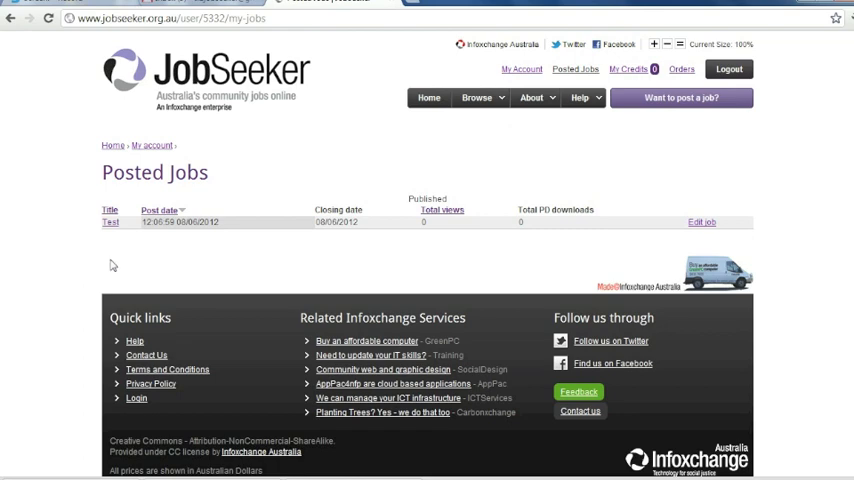
pyautogui.moveTo(460, 220)
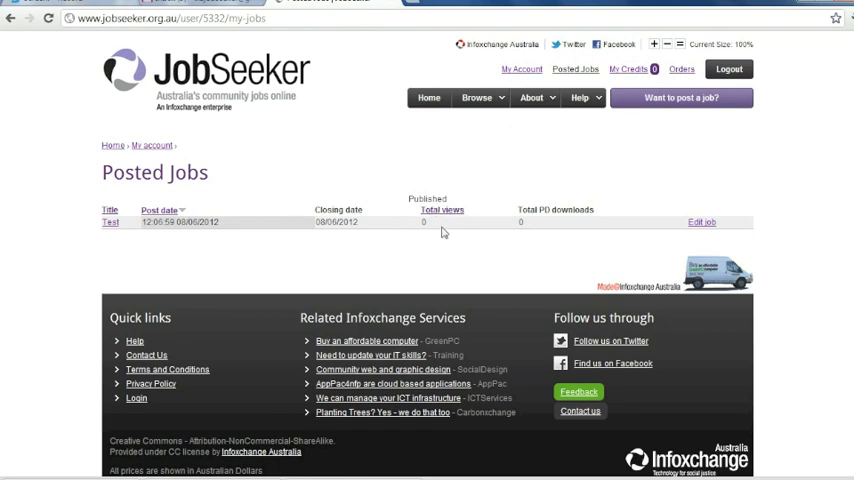
pyautogui.moveTo(532, 232)
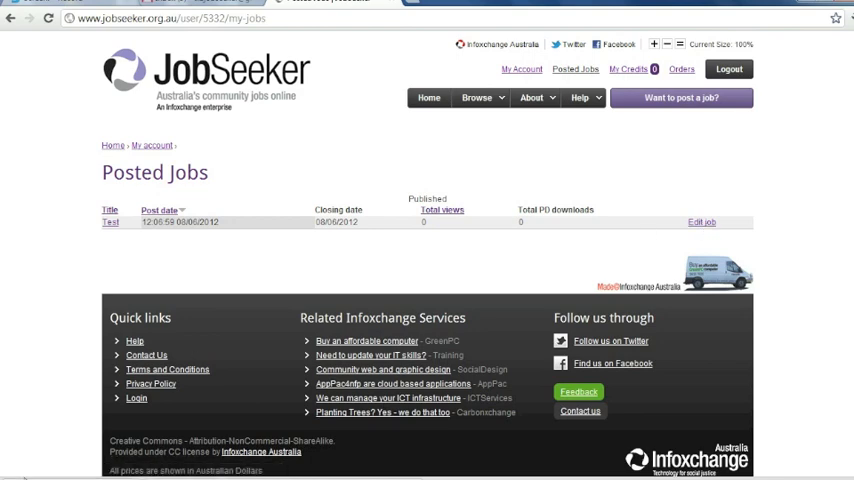
pyautogui.moveTo(14, 342)
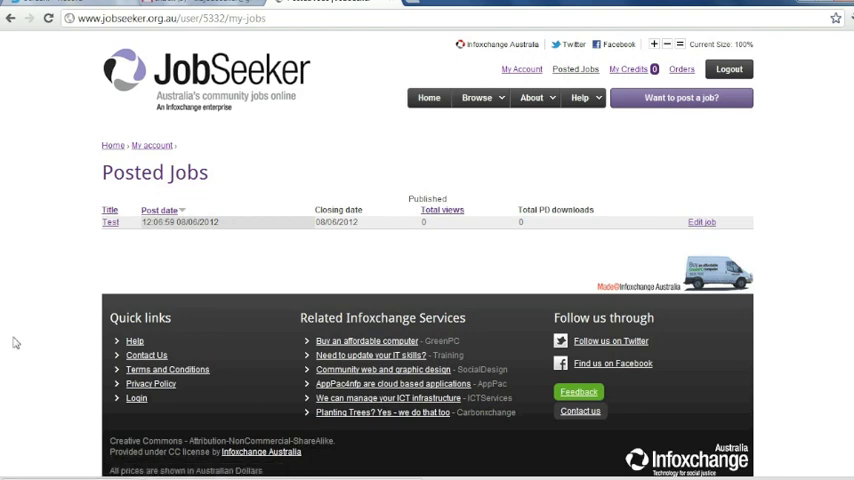